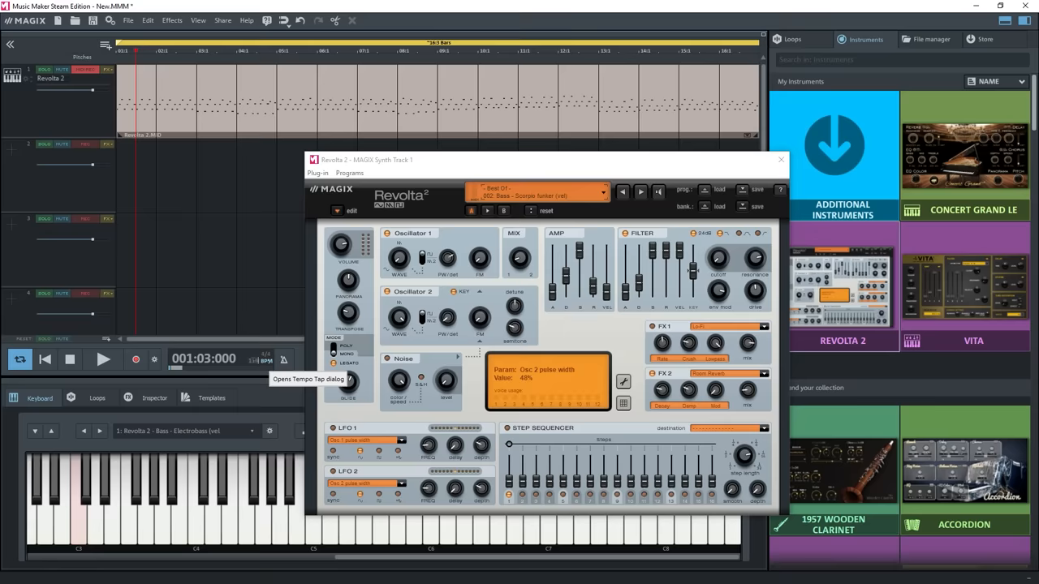
Open the Revolta 2 synth part in the MIDI editor to show its notes
{"action": "left_click", "coordinate": [103, 360]}
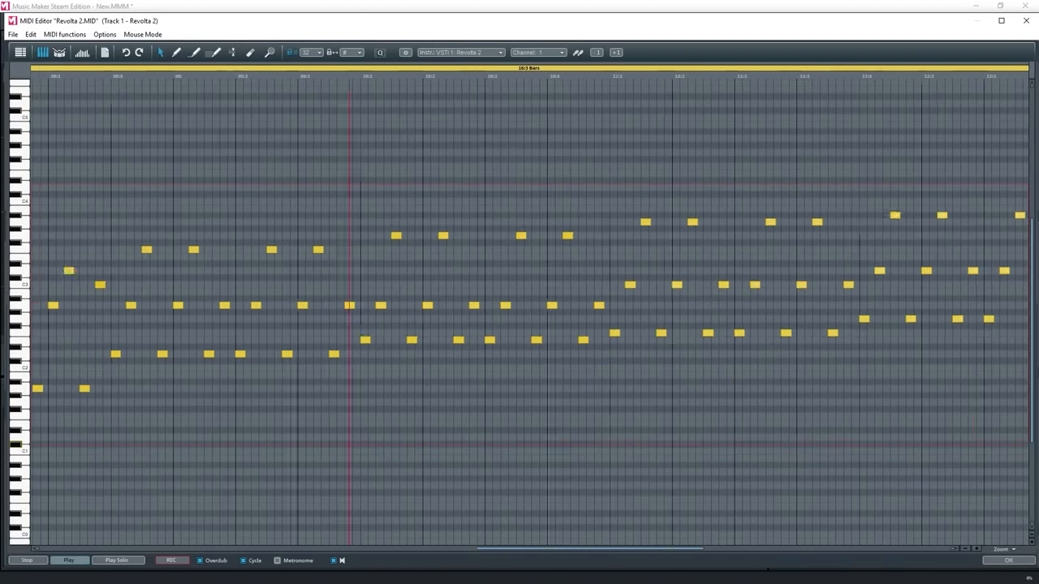
Review the notes, then close the MIDI editor to return to the arranger
{"action": "scroll", "scroll_direction": "right", "scroll_amount": 3}
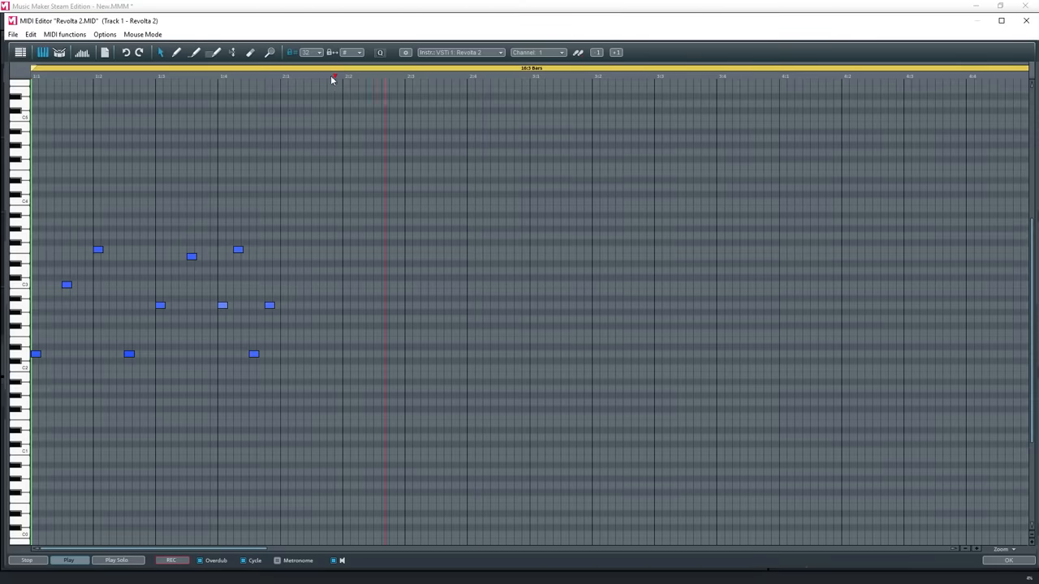
{"action": "left_click", "coordinate": [236, 76]}
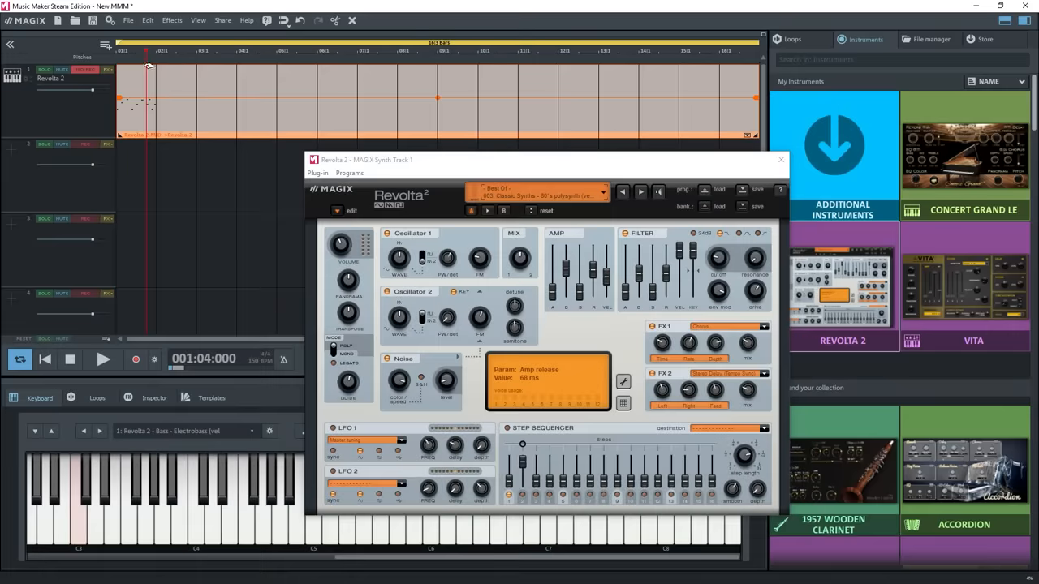
Close Revolta, clear the track and show the Guitar category in the Loops browser
{"action": "right_click", "coordinate": [365, 85]}
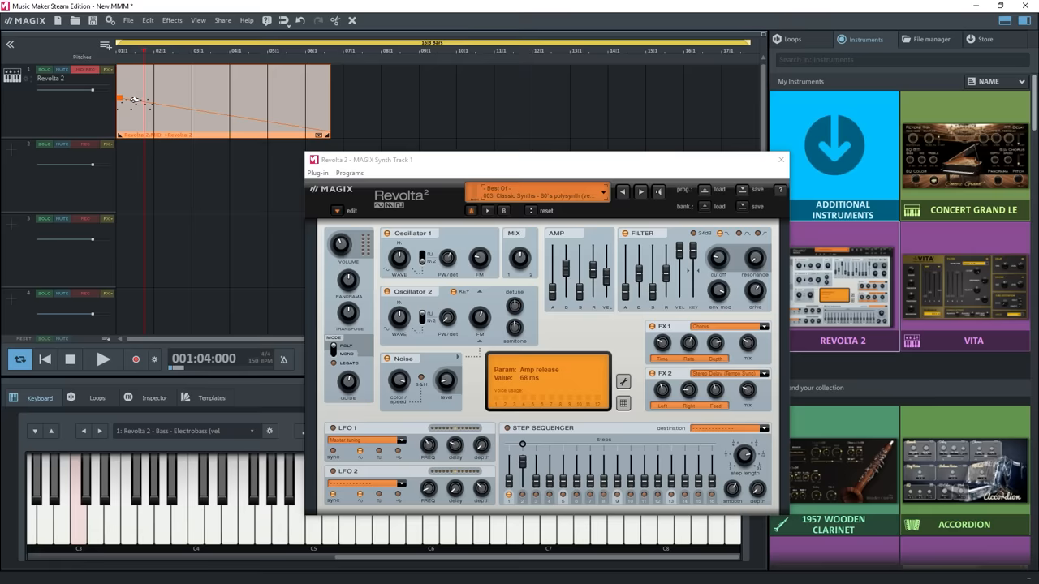
{"action": "left_click", "coordinate": [104, 360]}
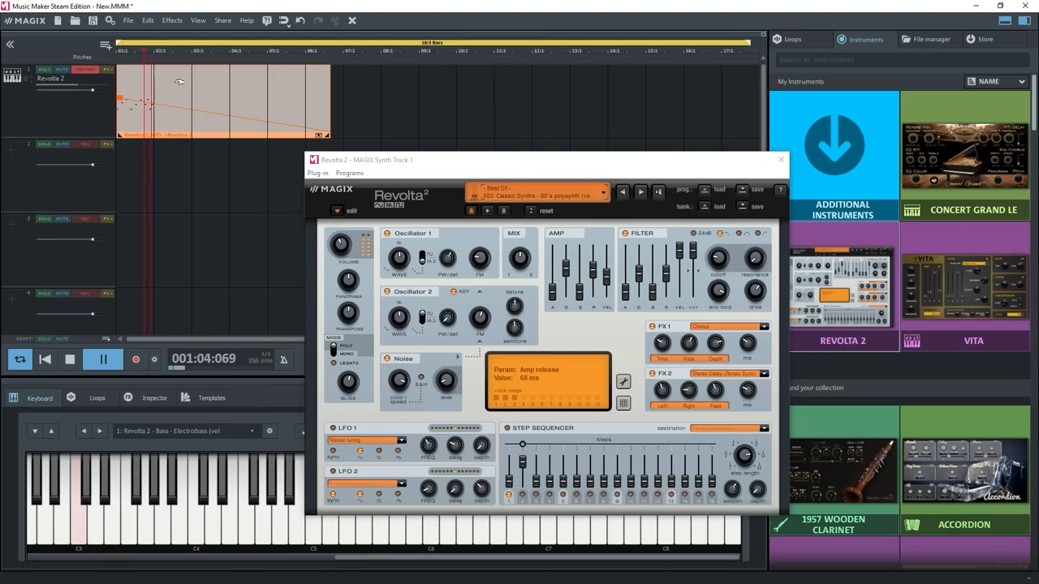
{"action": "left_click", "coordinate": [102, 361]}
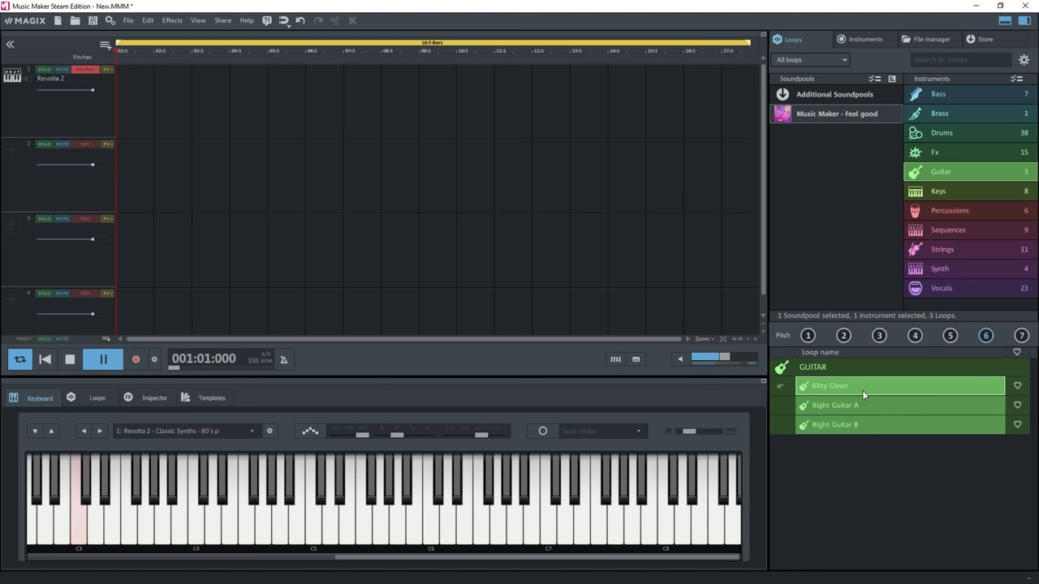
Place a guitar loop on track 1 and a synth loop on track 2, then show the Mixer
{"action": "left_click", "coordinate": [834, 406]}
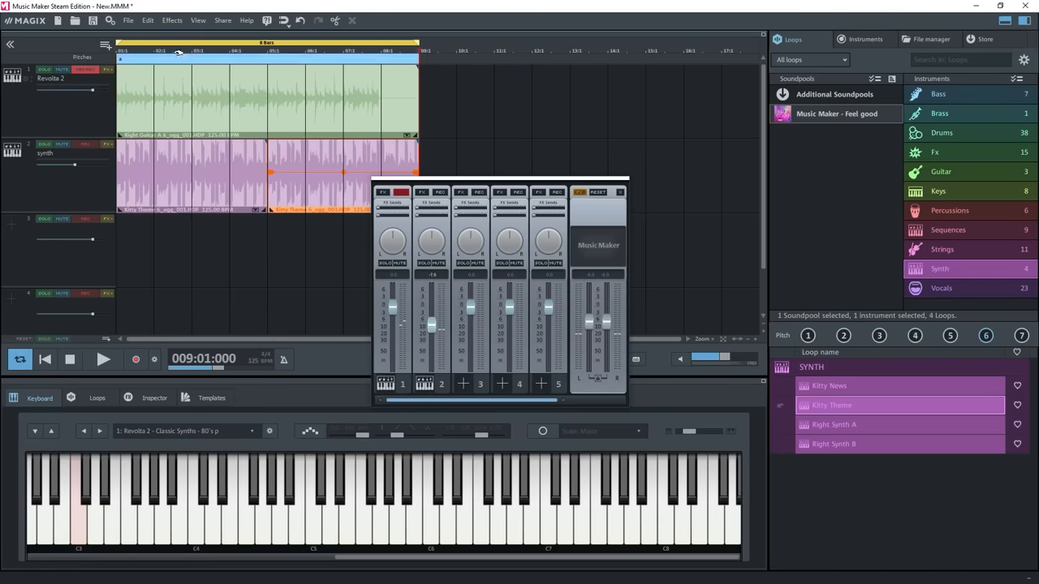
Select Drums in the Instruments list to list the drum loops
{"action": "left_click", "coordinate": [104, 361]}
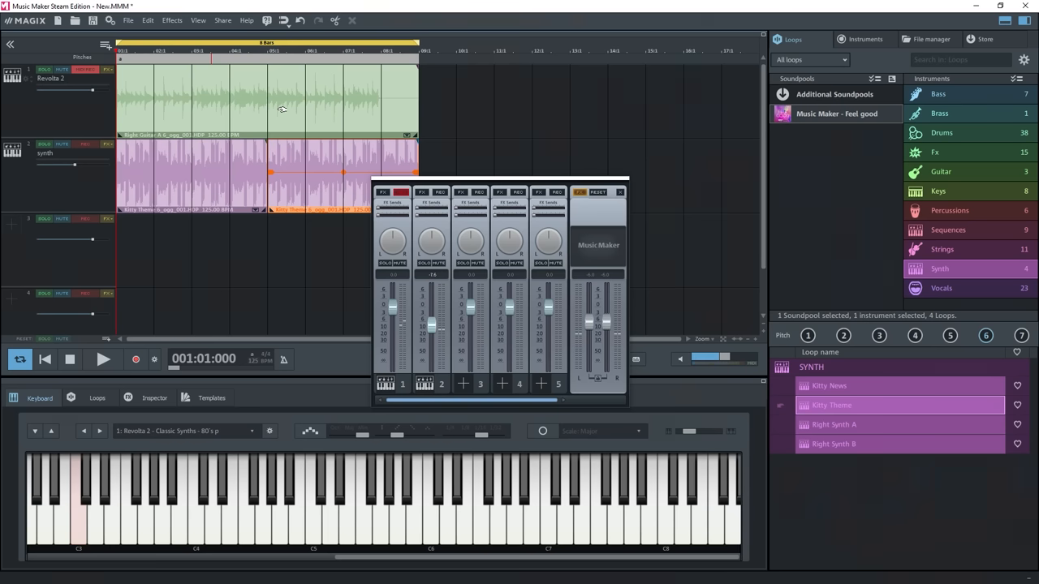
{"action": "left_click", "coordinate": [941, 133]}
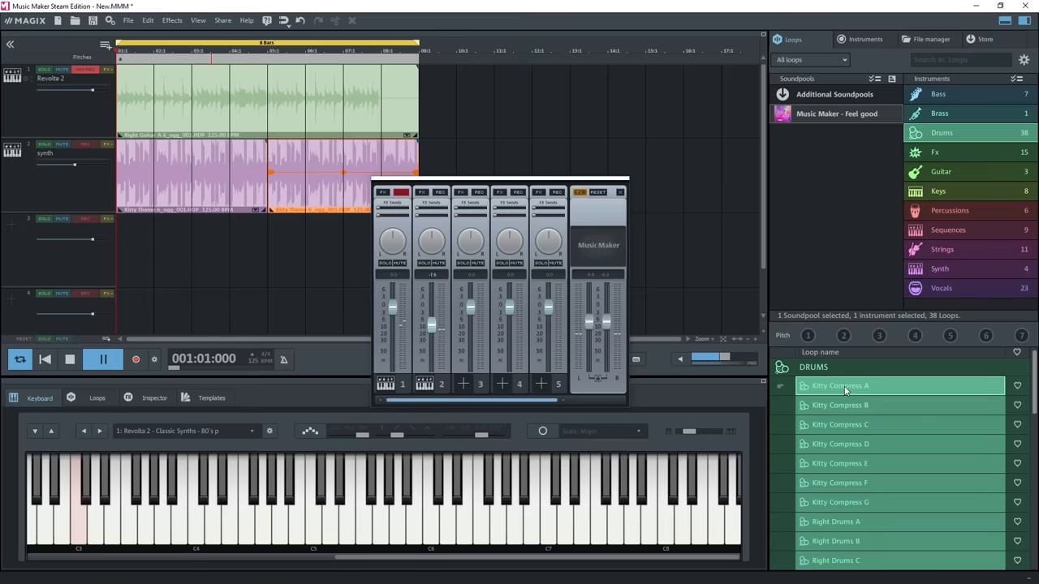
Put the first drum loop on track 3 starting around bar 5, then select Keys
{"action": "left_click", "coordinate": [104, 360]}
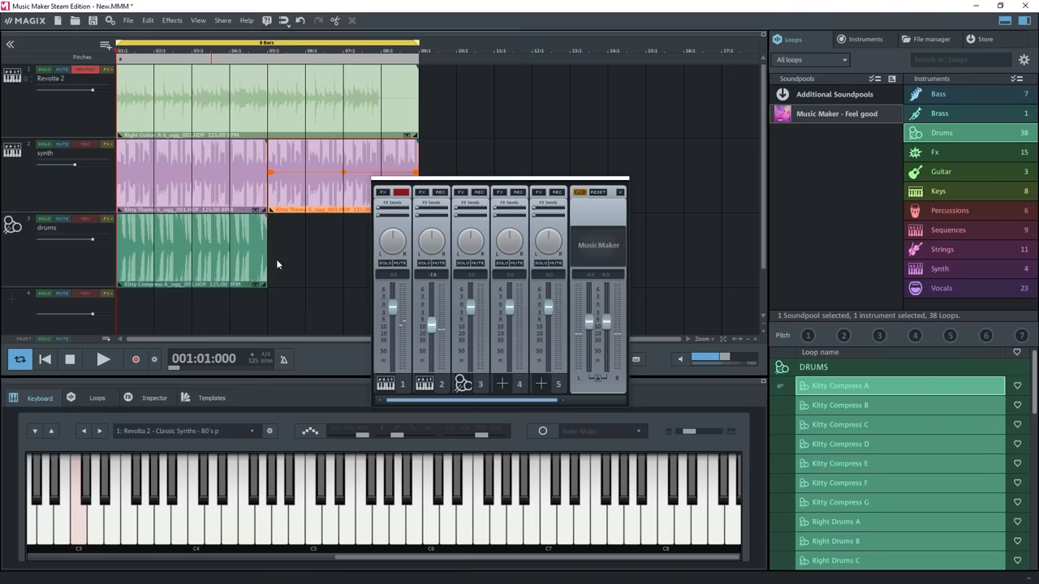
{"action": "left_click", "coordinate": [104, 360]}
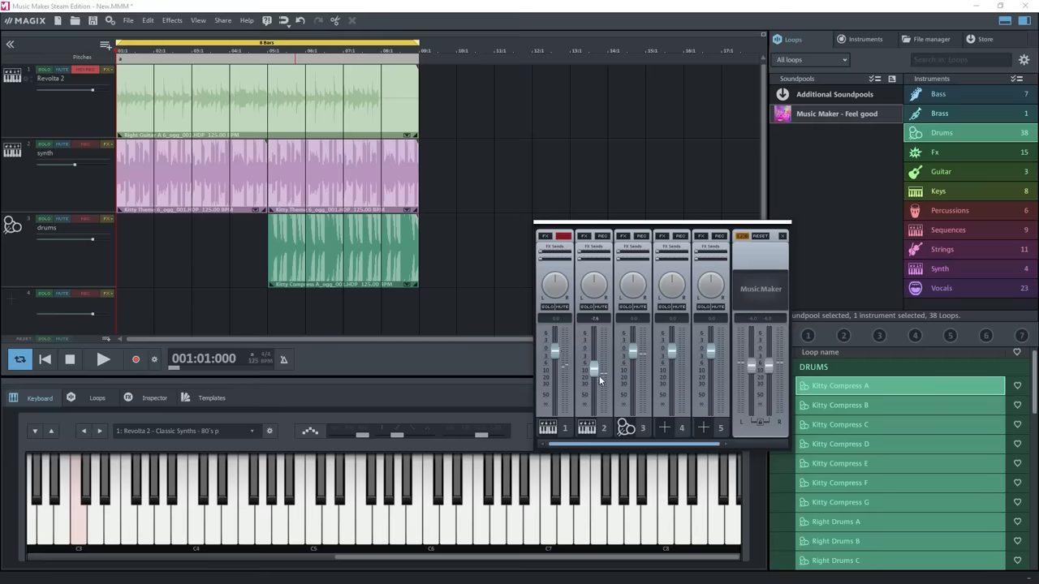
{"action": "left_click", "coordinate": [104, 359]}
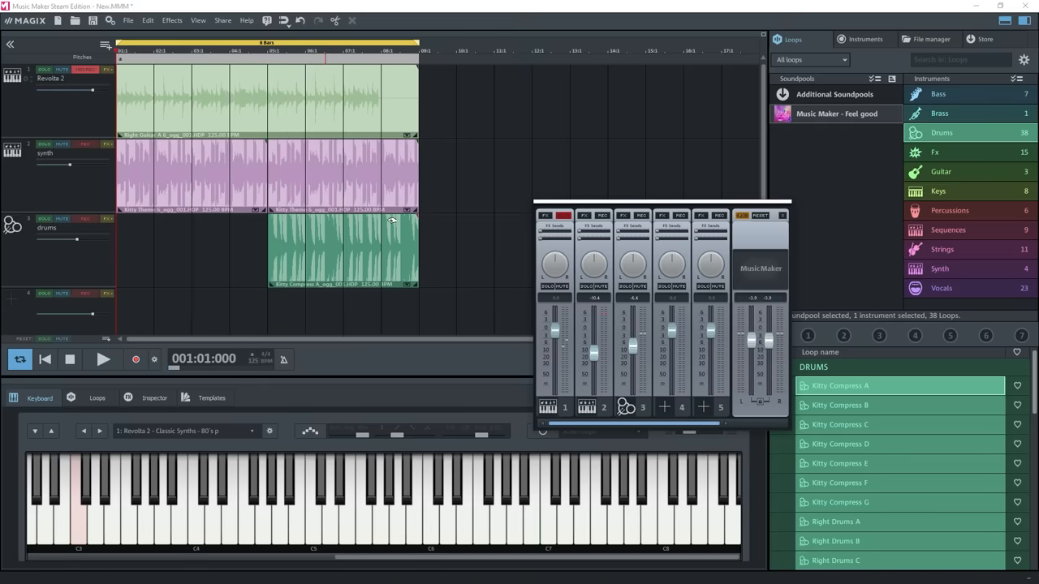
{"action": "left_click", "coordinate": [938, 192]}
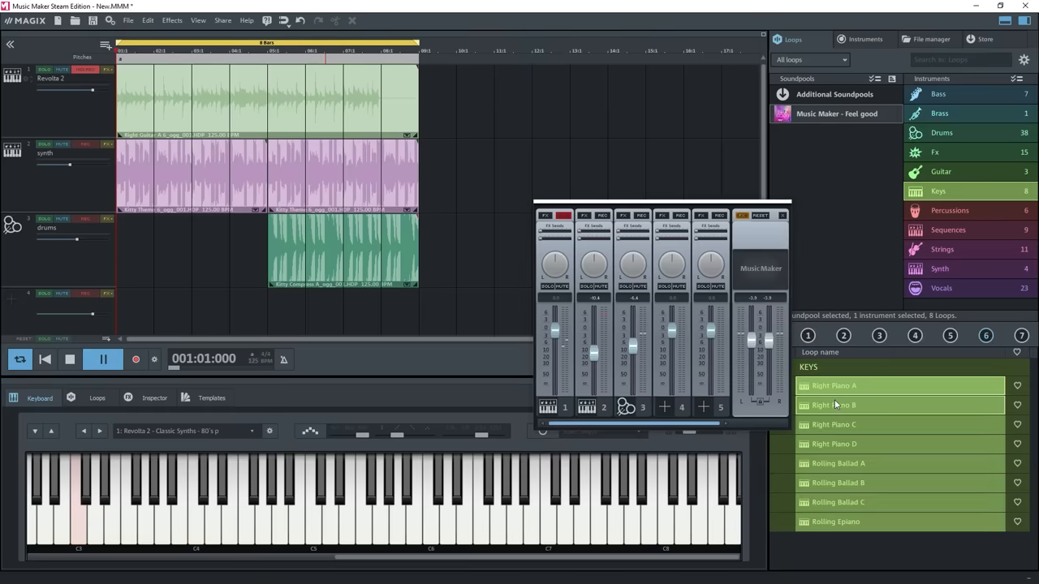